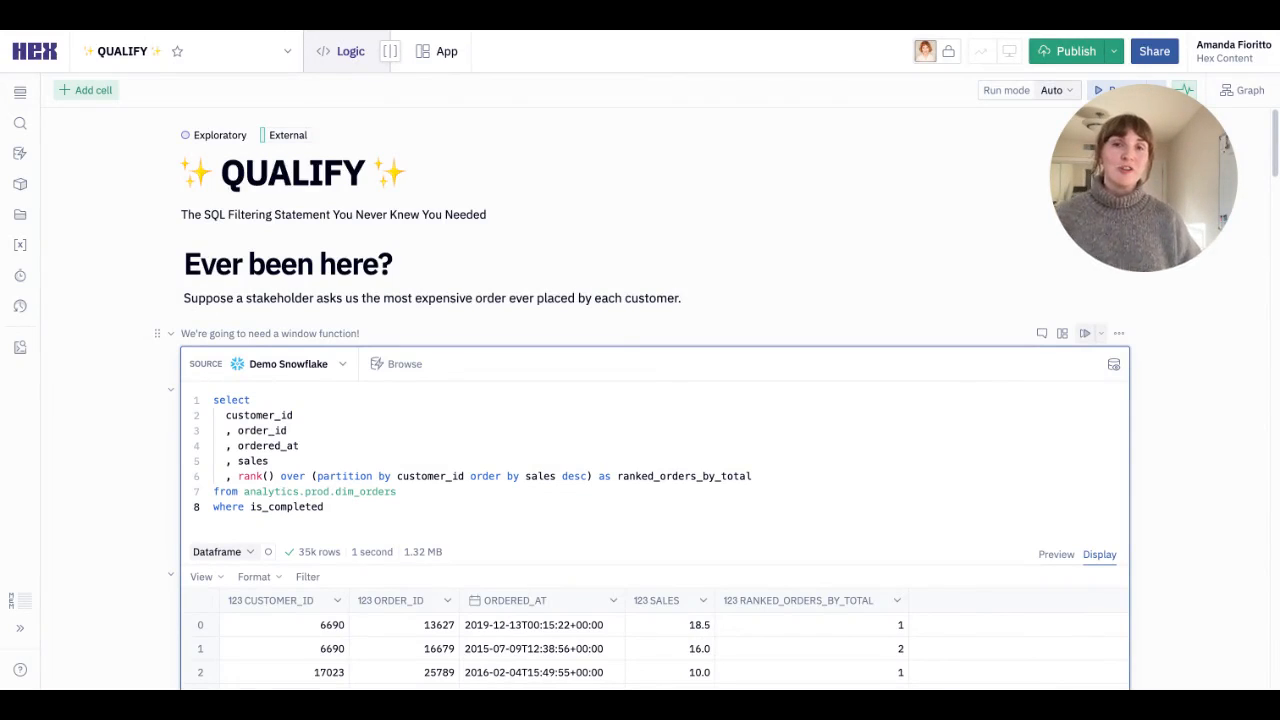
pyautogui.scroll(-3)
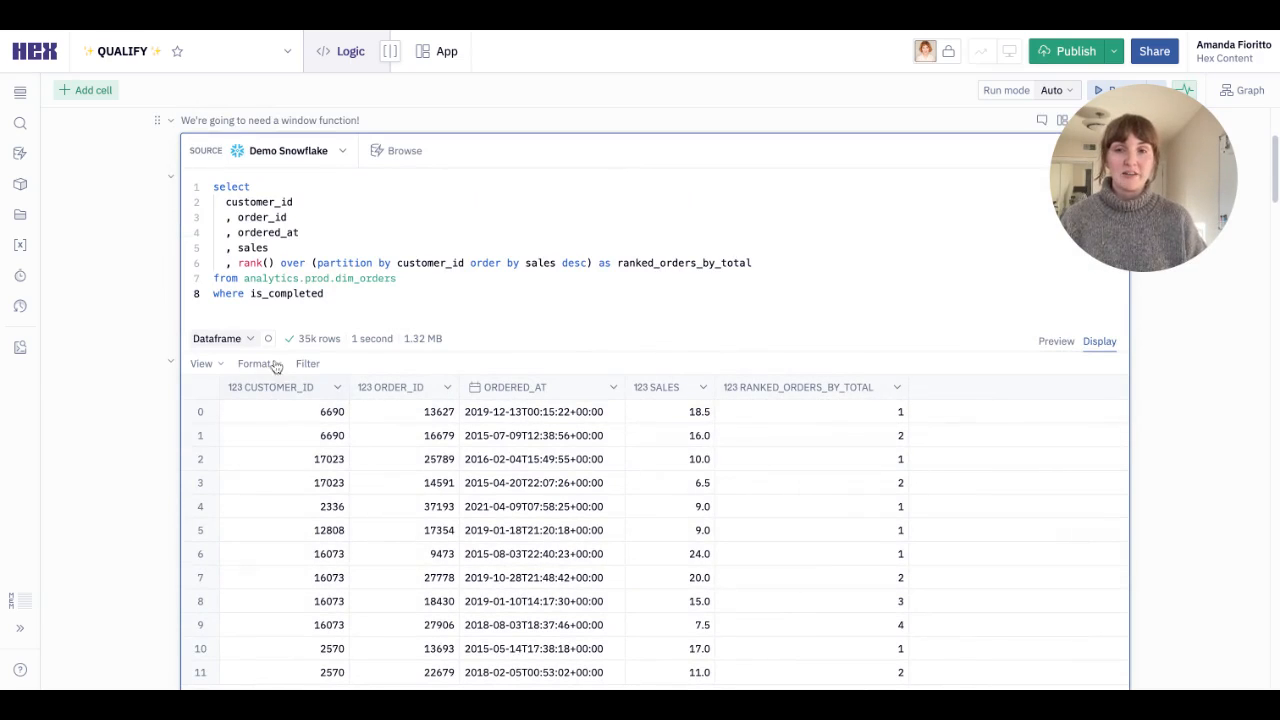
pyautogui.write('and ranked_orders_by_total = 1')
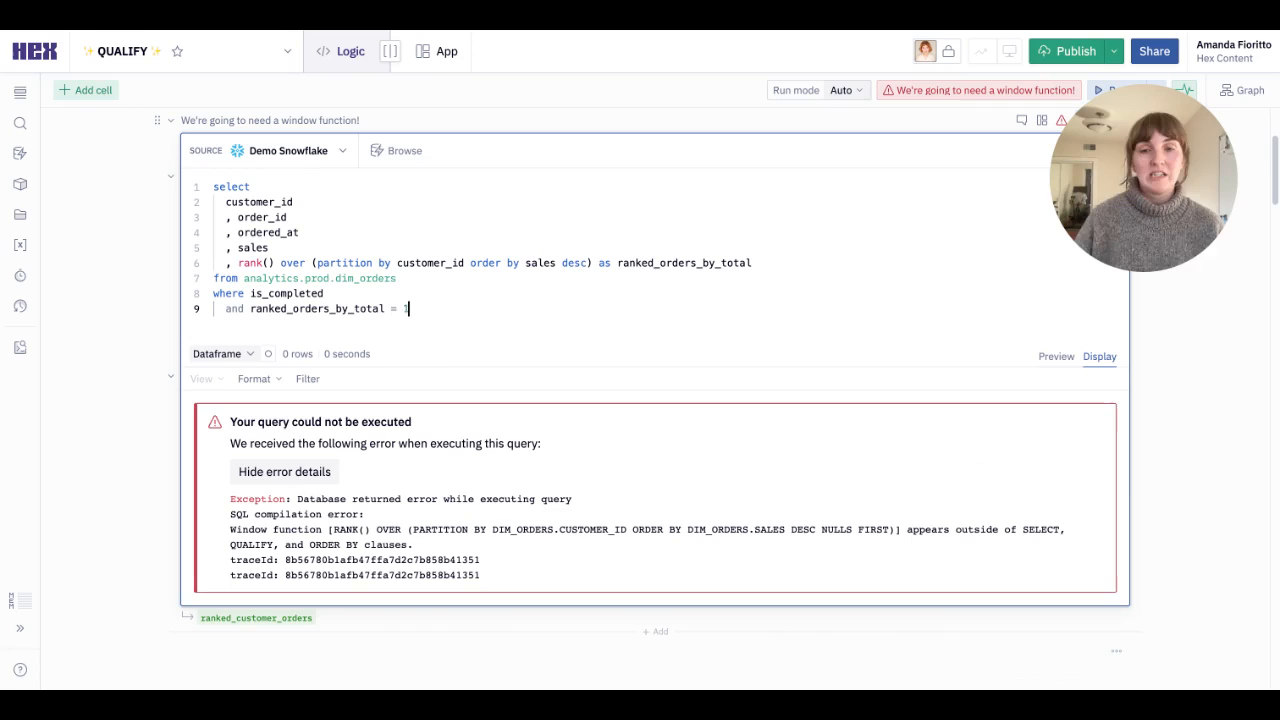
pyautogui.write('group by 1,2,3,4')
pyautogui.write('having')
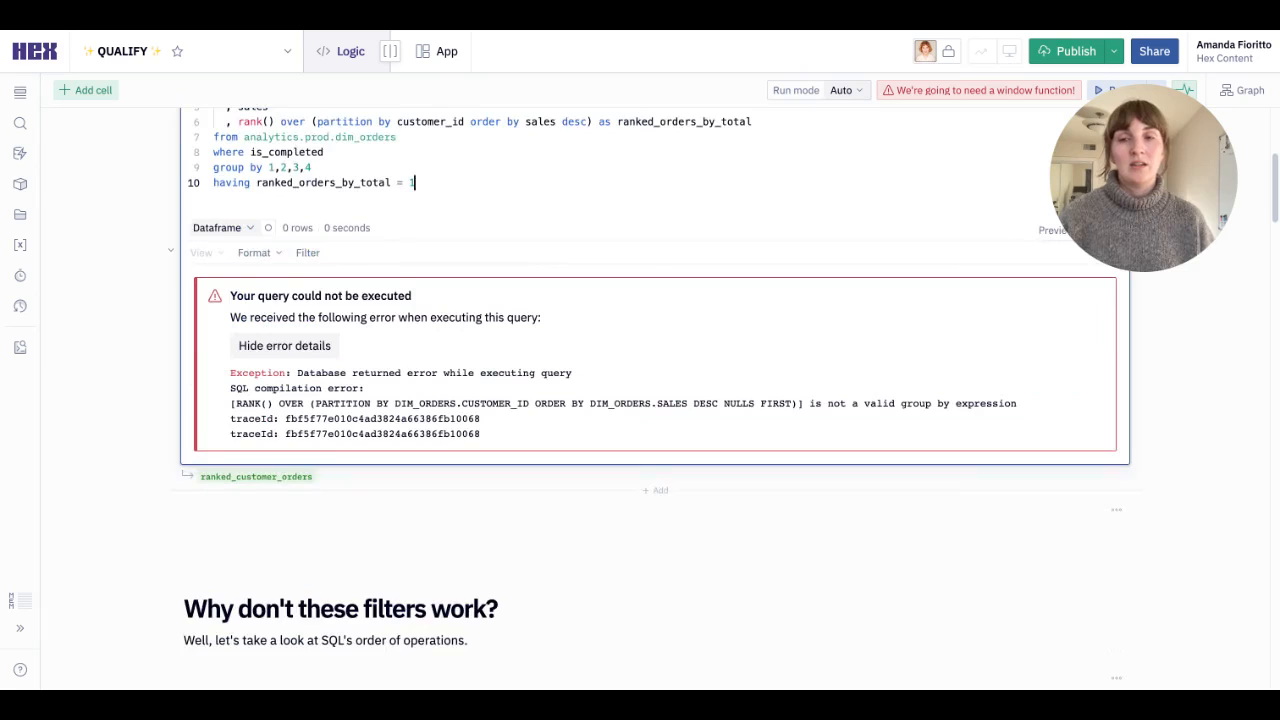
pyautogui.scroll(-3)
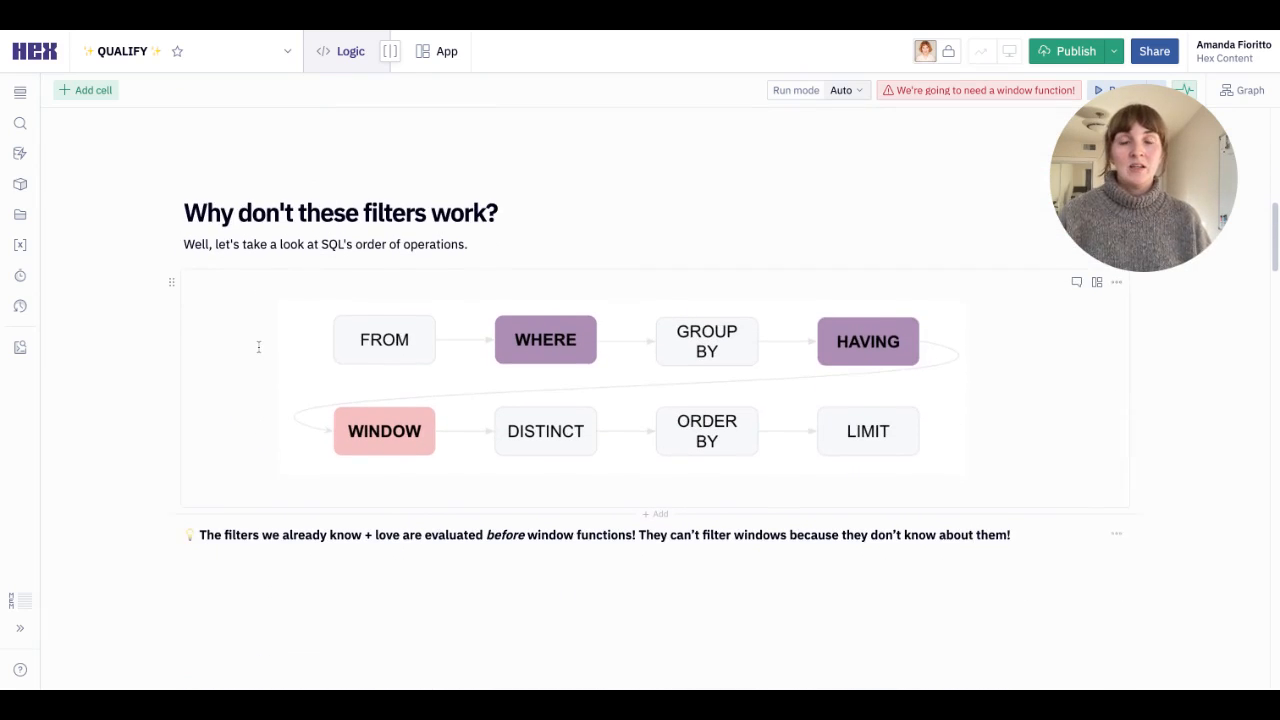
pyautogui.scroll(-3)
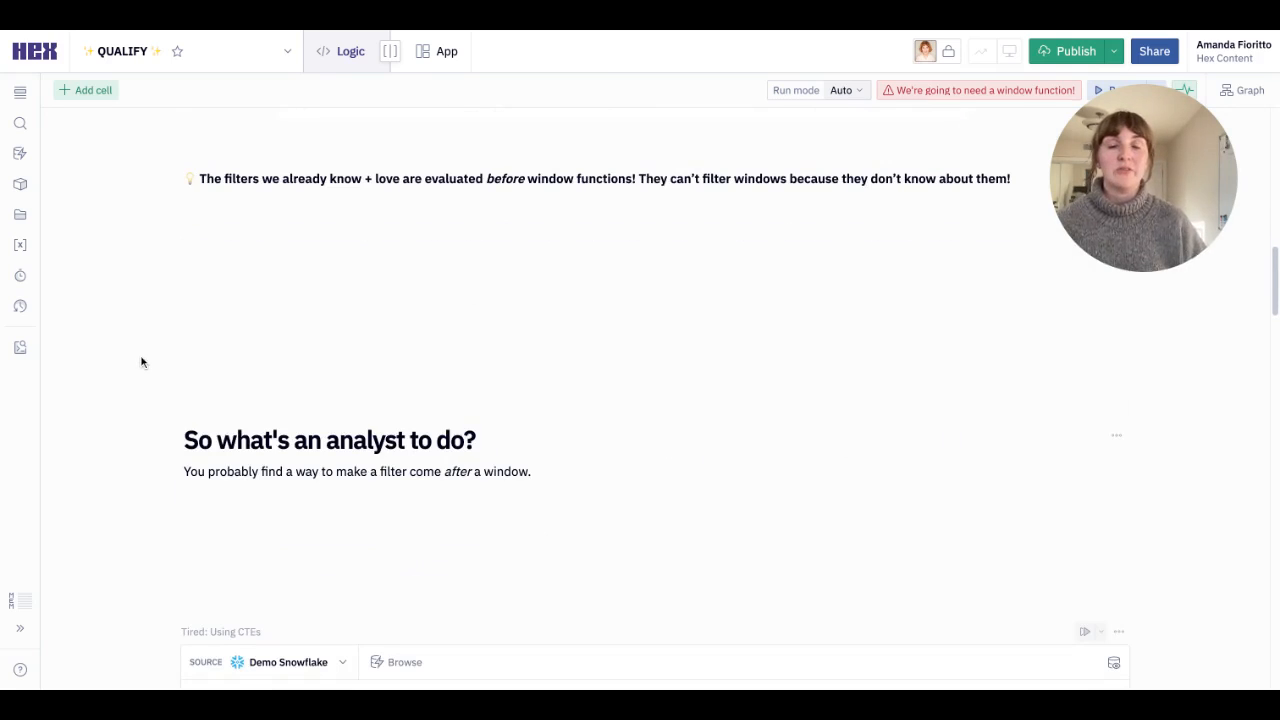
pyautogui.scroll(-3)
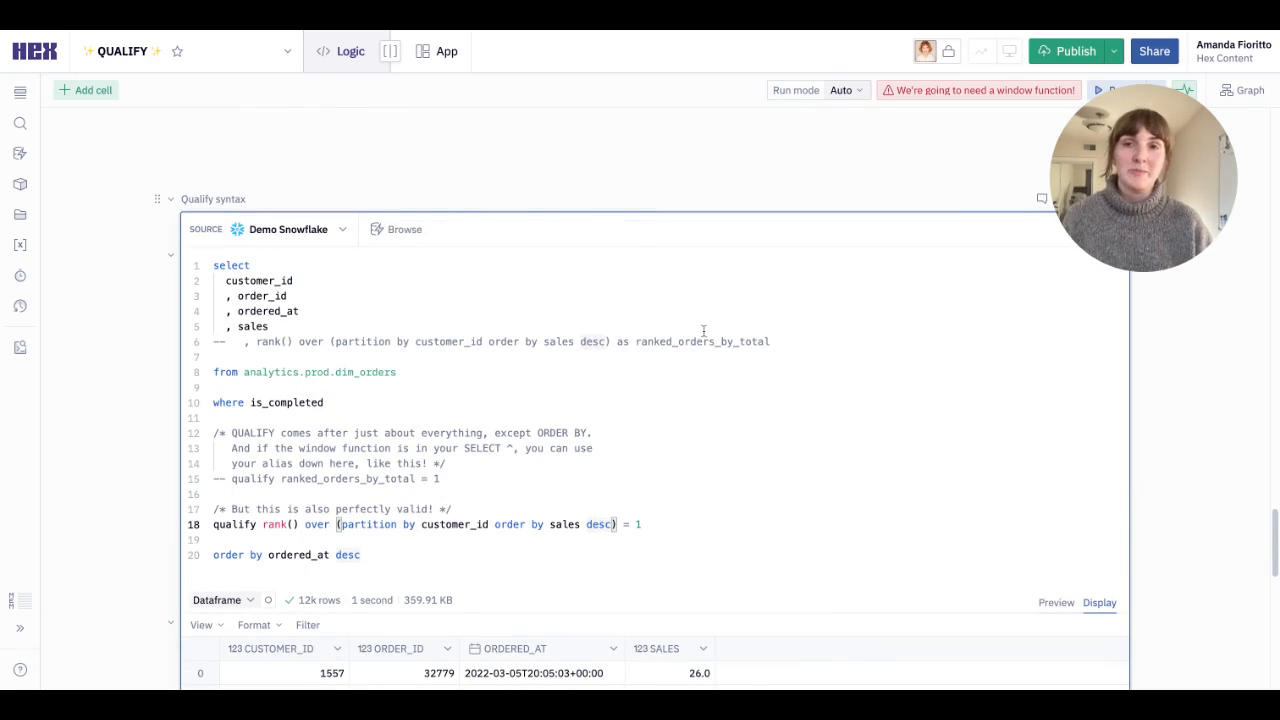
pyautogui.scroll(-3)
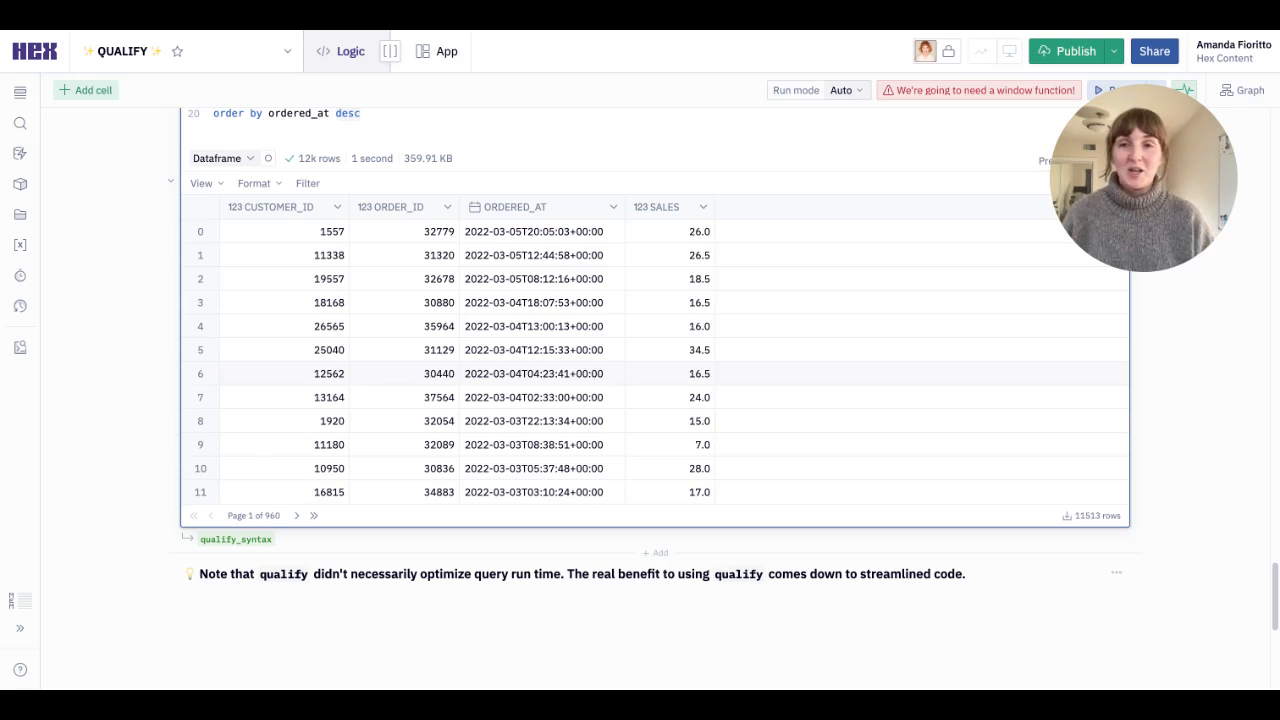